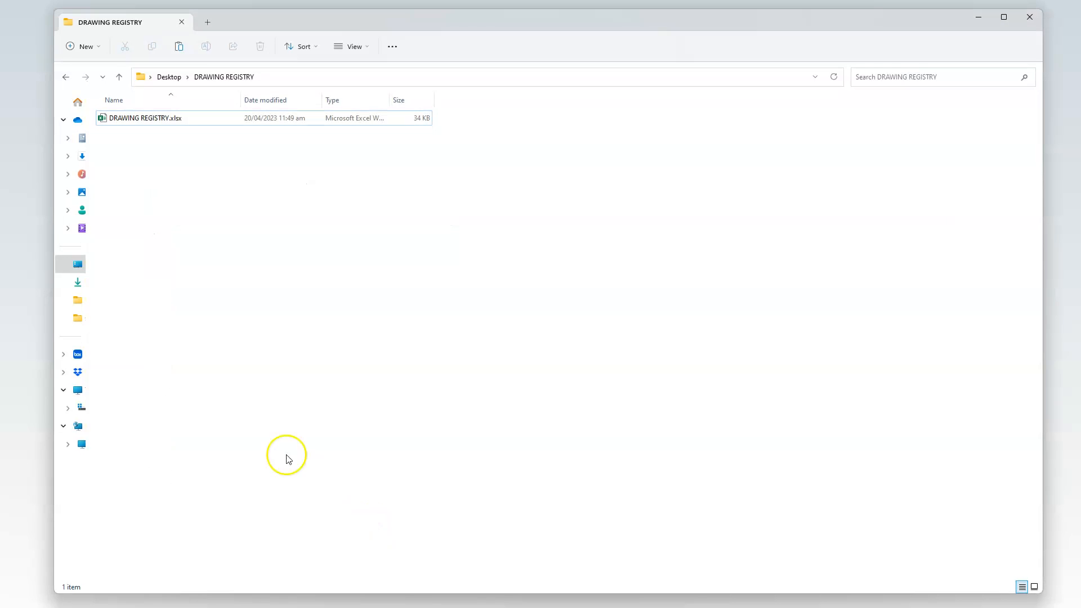
Step: Duplicate DRAWING REGISTRY.xlsx in its folder and open 'DRAWING REGISTRY - Copy.xlsx' in Excel
{"action": "left_click", "coordinate": [152, 118]}
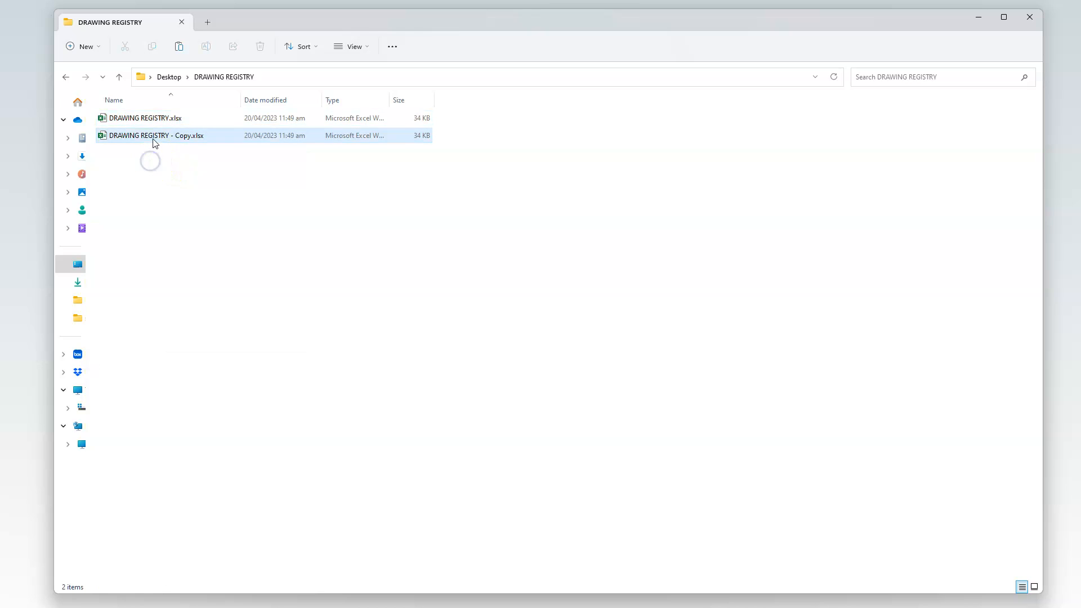
{"action": "double_click", "coordinate": [157, 135]}
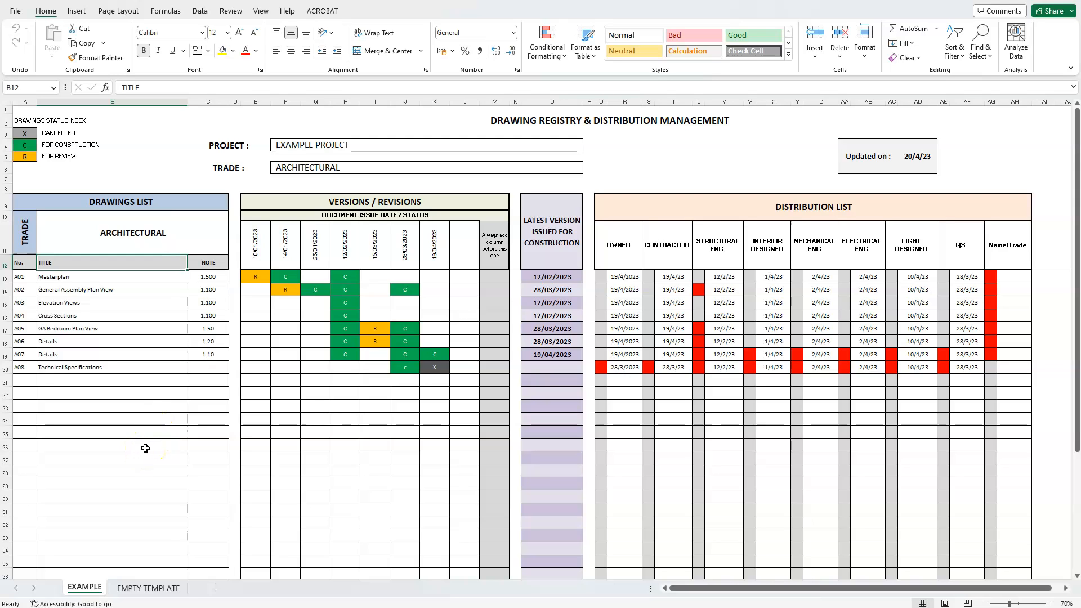
{"action": "mouse_move", "coordinate": [207, 156]}
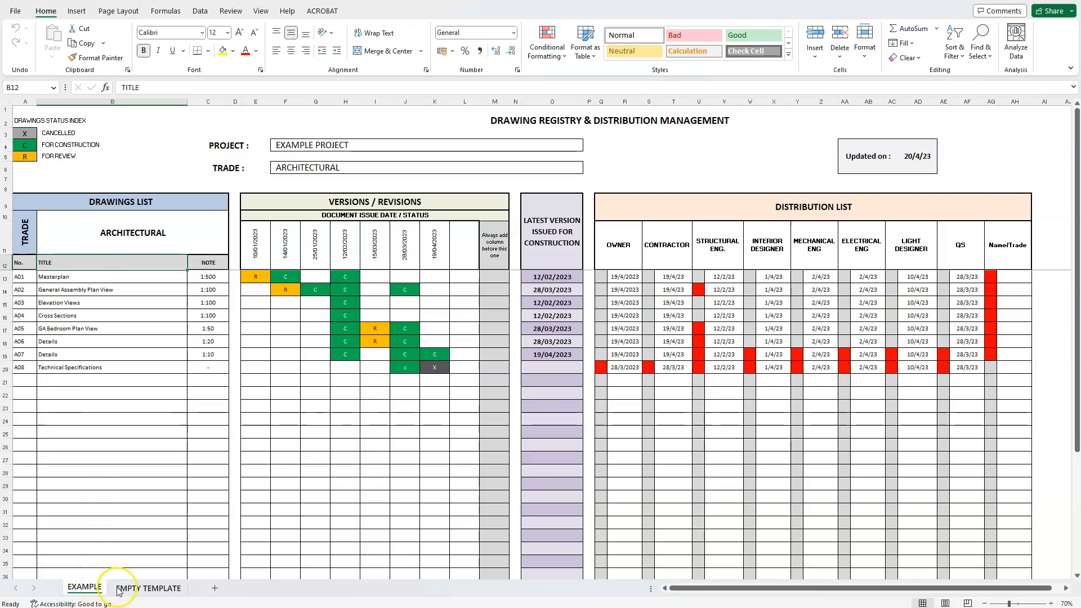
Step: Create a copy of the EMPTY TEMPLATE sheet via Move or Copy with Create a copy ticked
{"action": "right_click", "coordinate": [148, 587]}
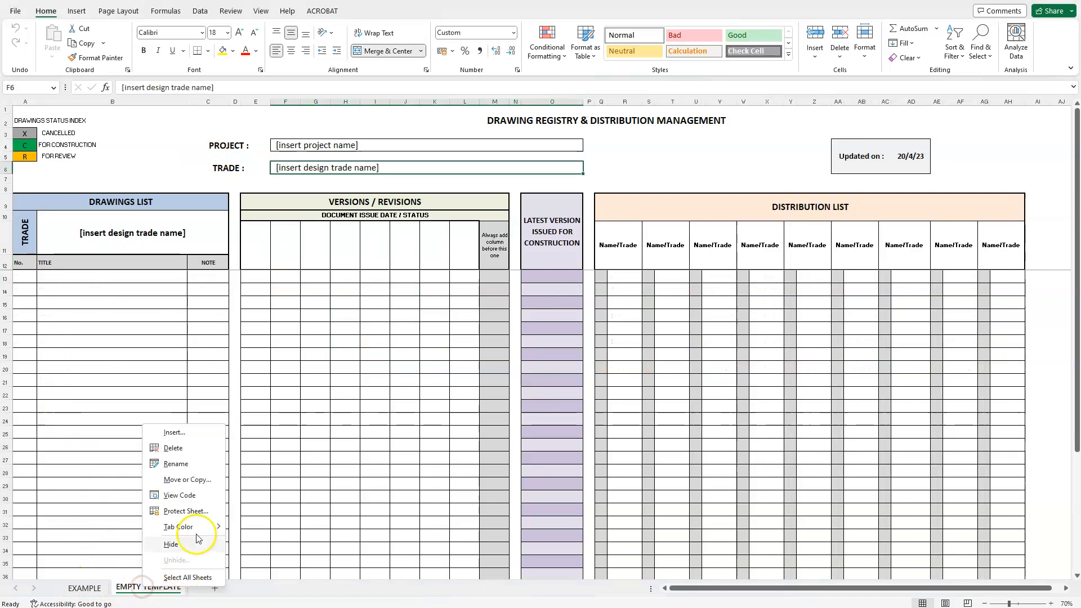
{"action": "left_click", "coordinate": [186, 479]}
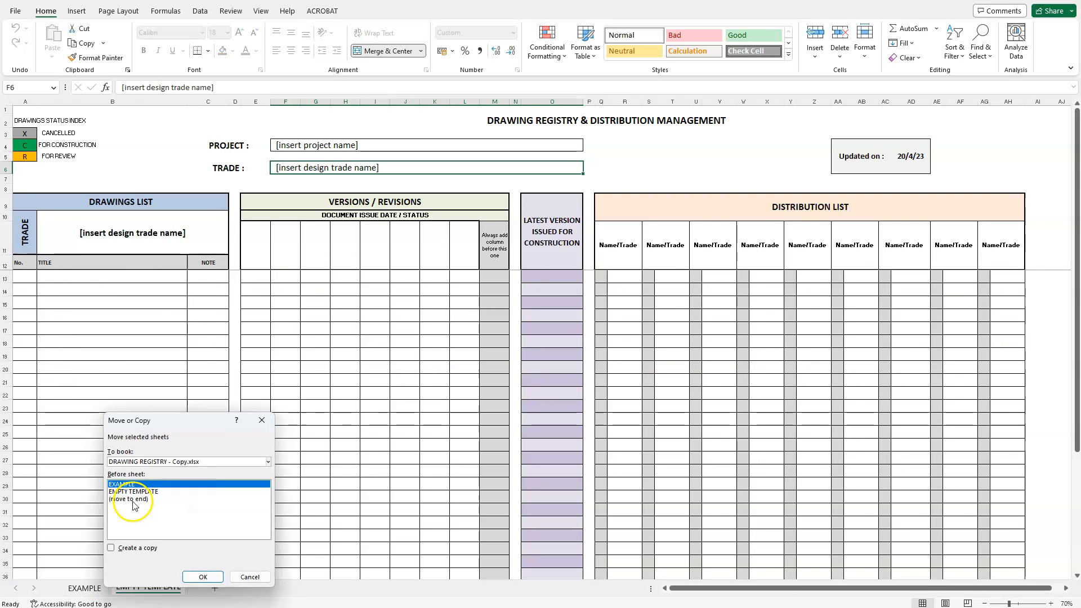
{"action": "left_click", "coordinate": [201, 577]}
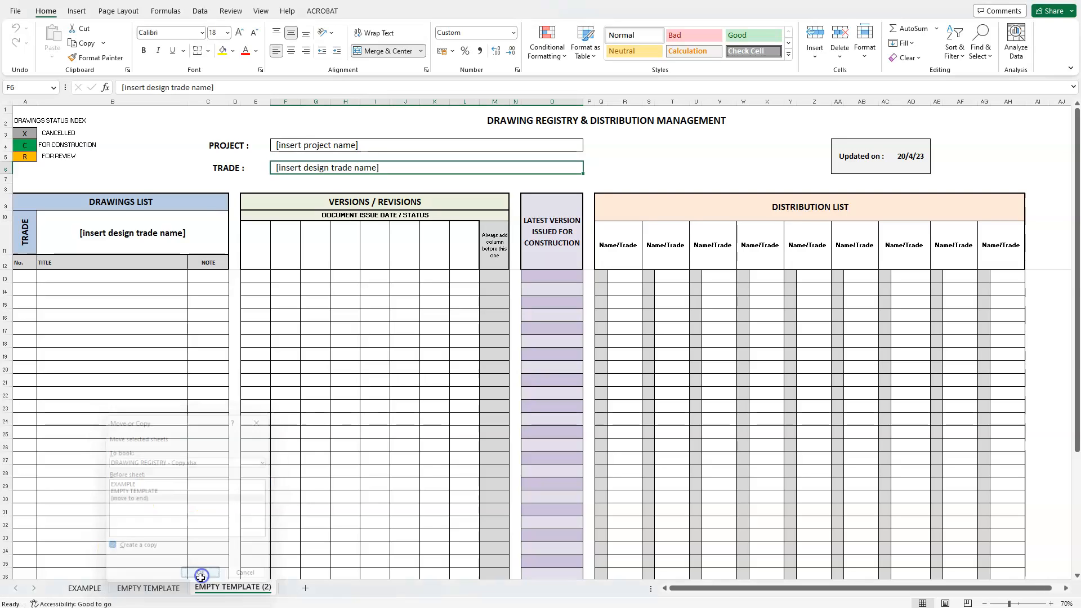
Step: Rename the copied sheet to 'architectural'
{"action": "right_click", "coordinate": [232, 588]}
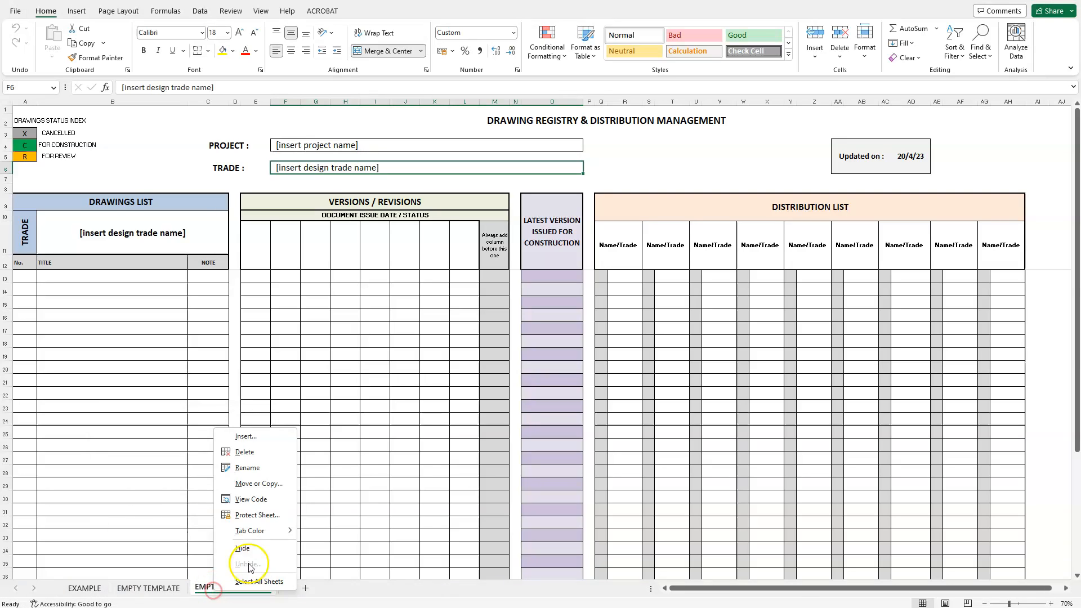
{"action": "left_click", "coordinate": [248, 467]}
{"action": "type", "text": "architectural"}
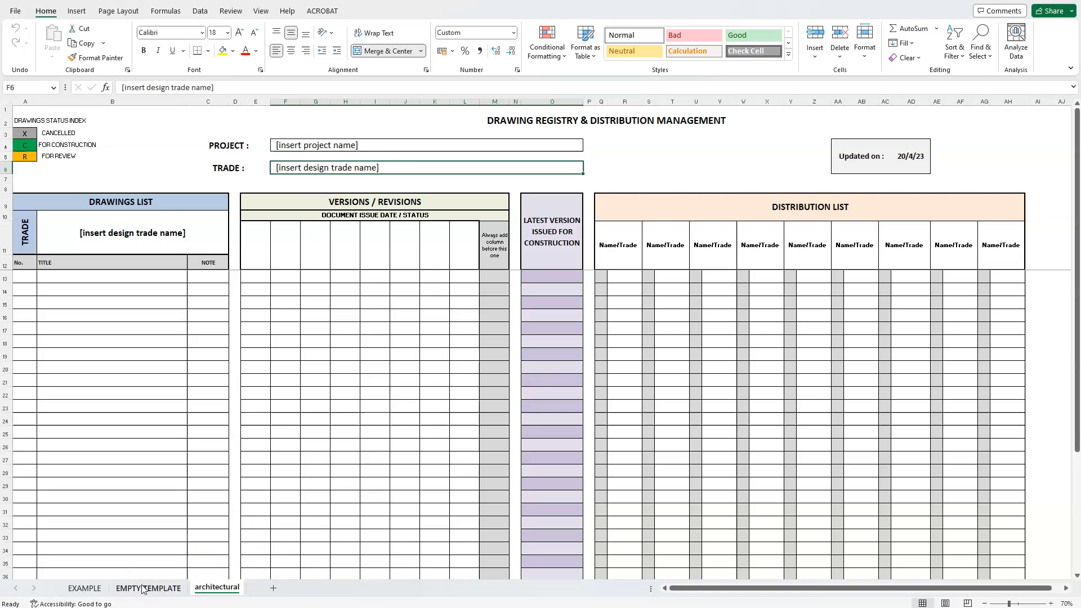
Step: Show the EXAMPLE sheet with its Project, Trade and Updated on headings
{"action": "left_click", "coordinate": [85, 588]}
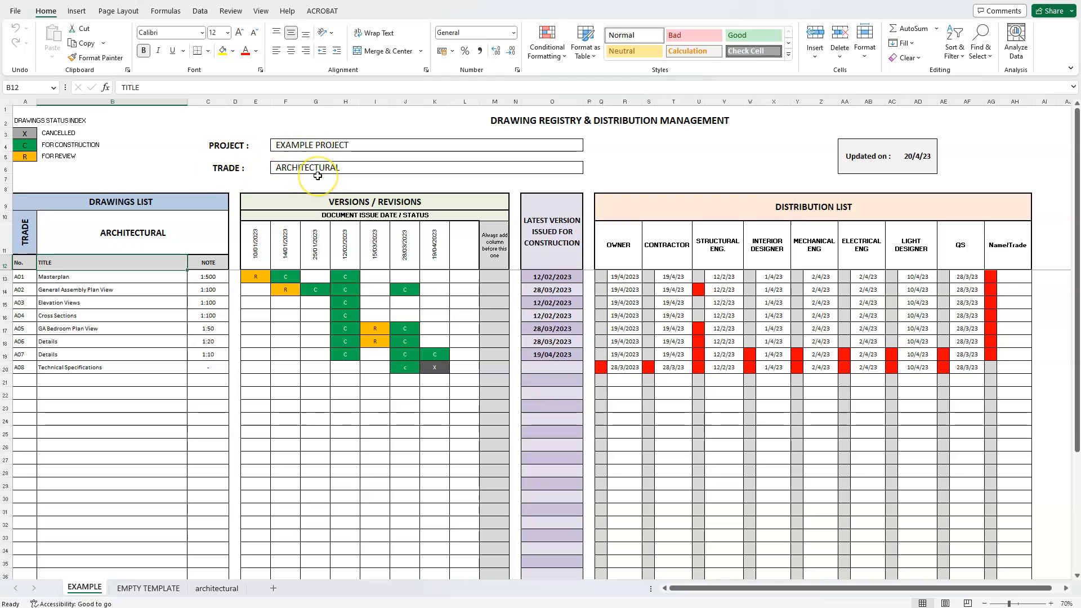
{"action": "mouse_move", "coordinate": [835, 136]}
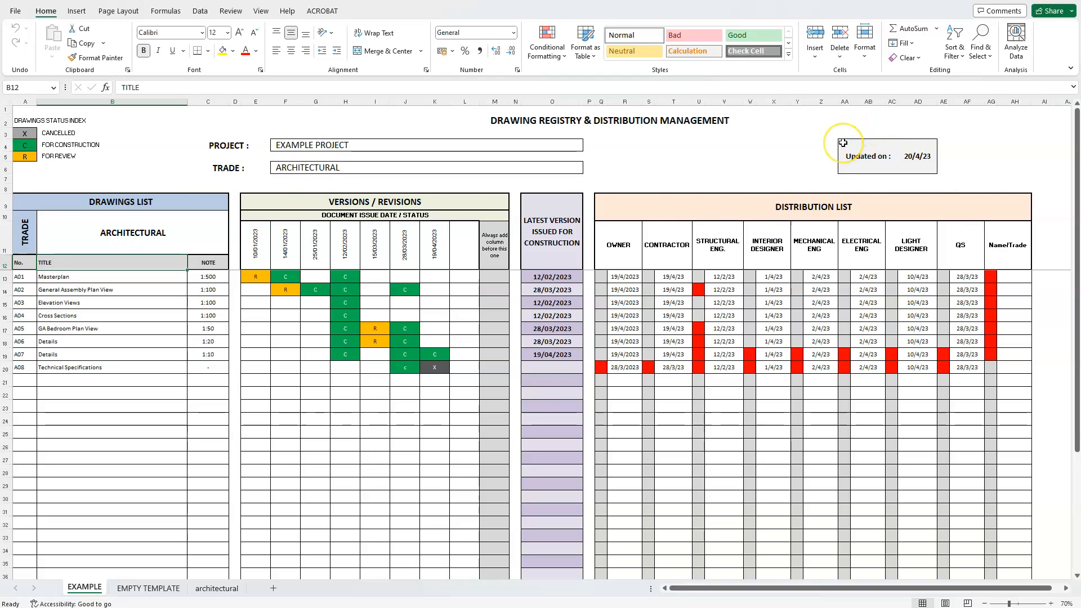
{"action": "mouse_move", "coordinate": [843, 143]}
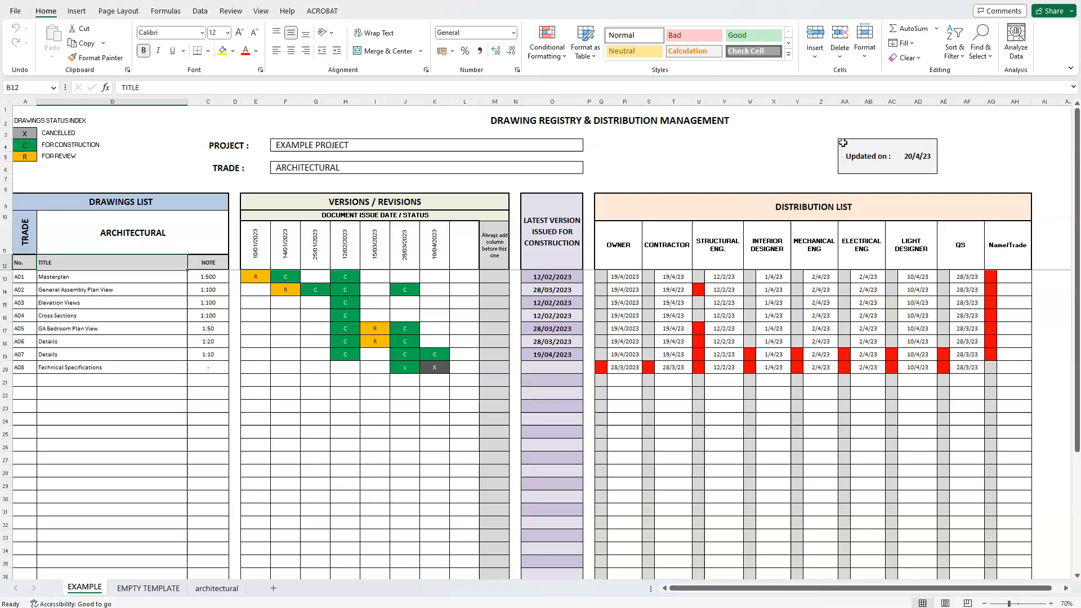
{"action": "mouse_move", "coordinate": [733, 184]}
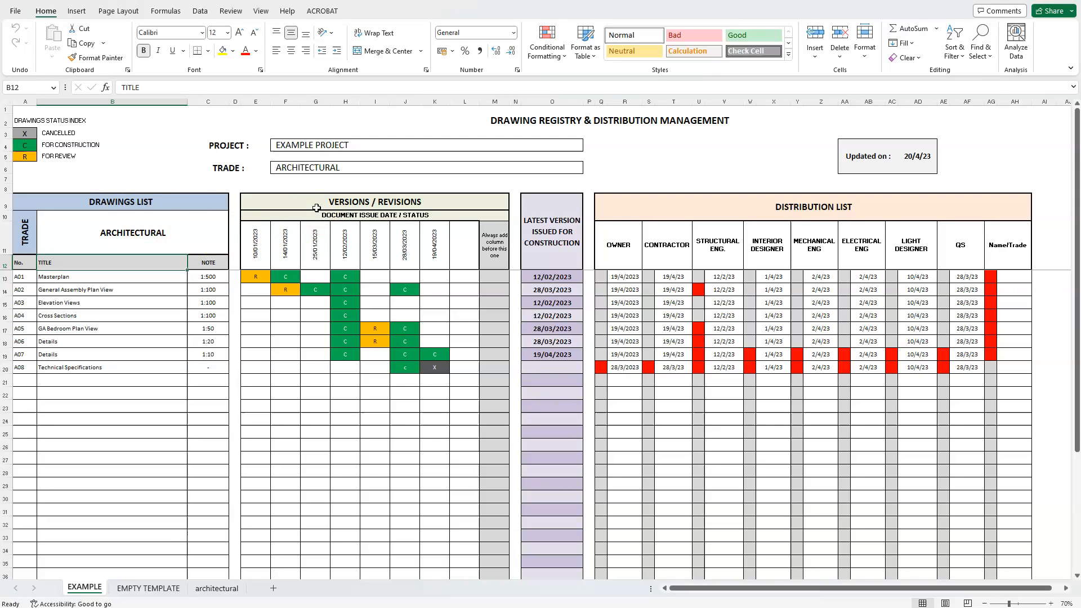
{"action": "mouse_move", "coordinate": [557, 207]}
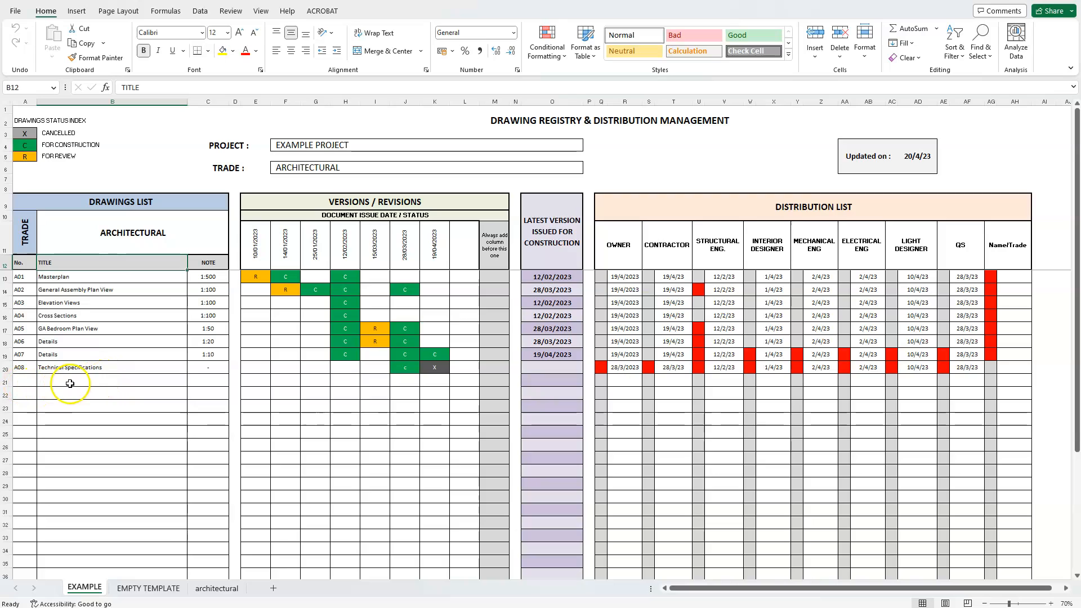
{"action": "mouse_move", "coordinate": [235, 295]}
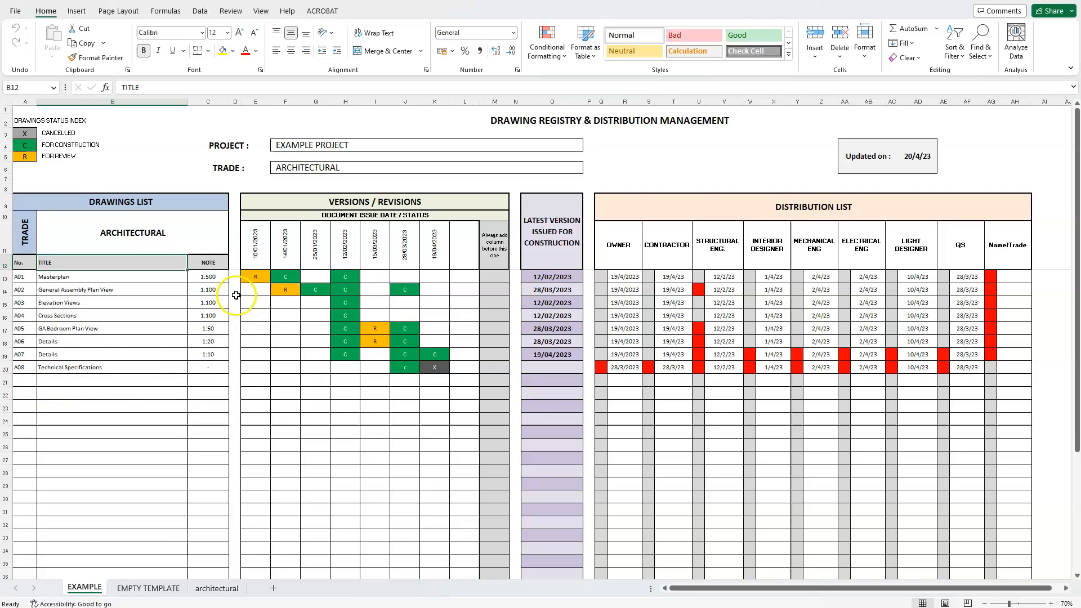
{"action": "mouse_move", "coordinate": [202, 382]}
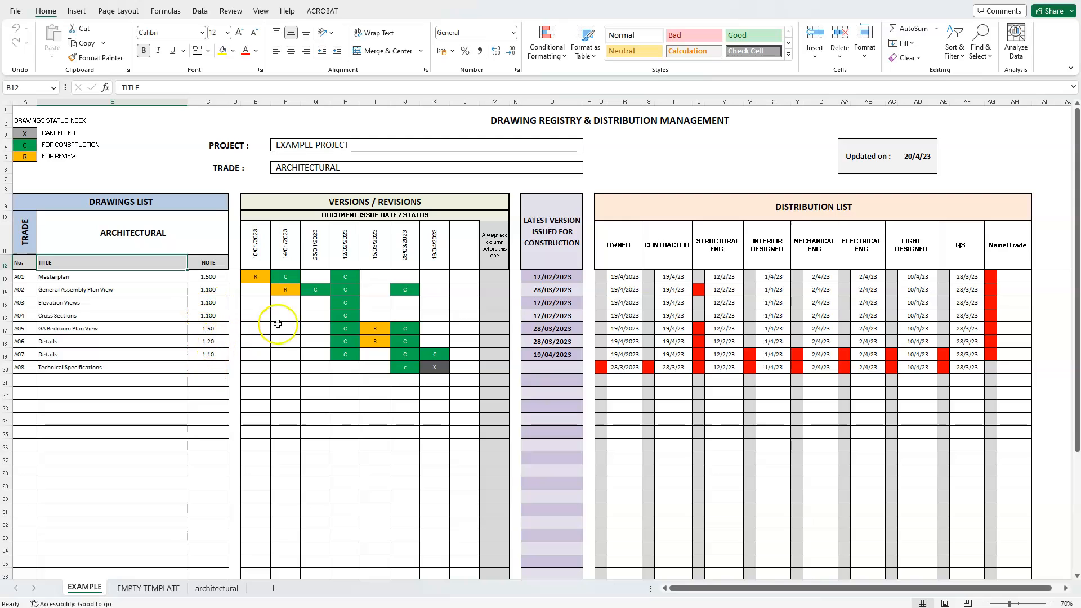
{"action": "mouse_move", "coordinate": [309, 209]}
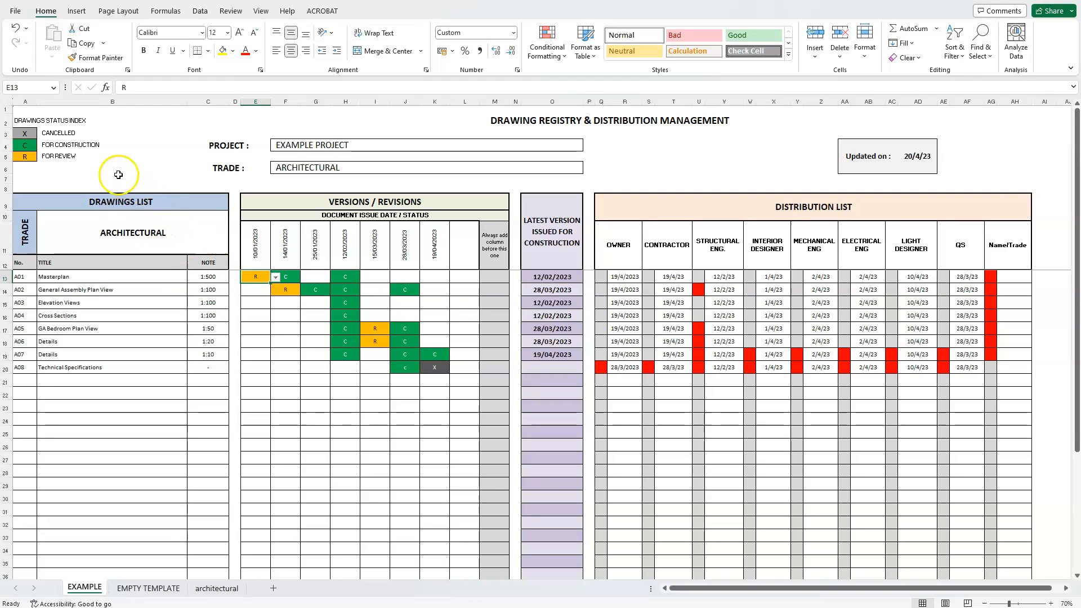
{"action": "mouse_move", "coordinate": [113, 145]}
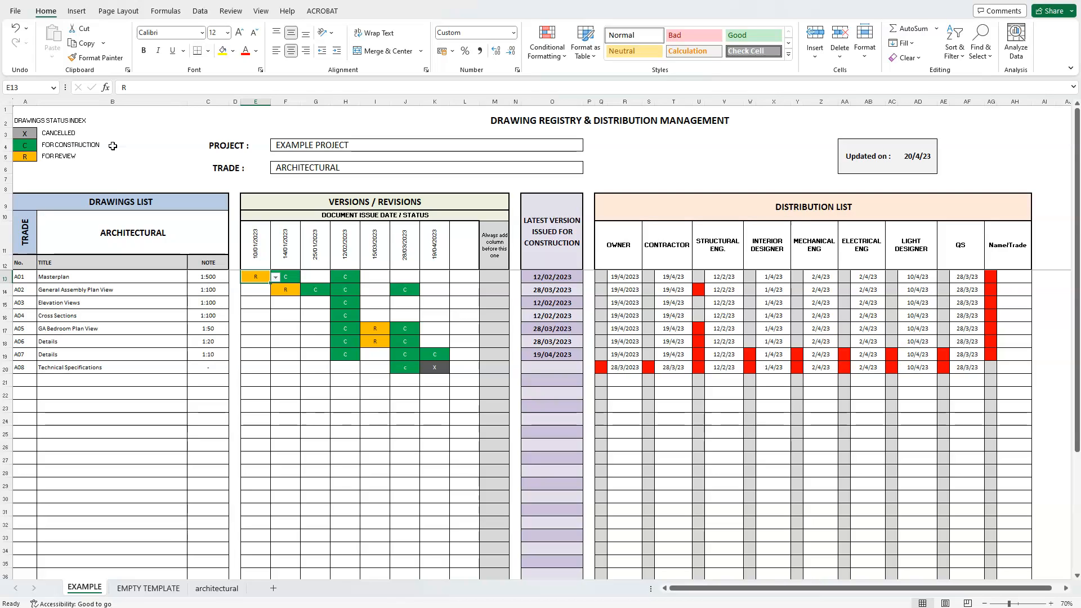
{"action": "mouse_move", "coordinate": [113, 146]}
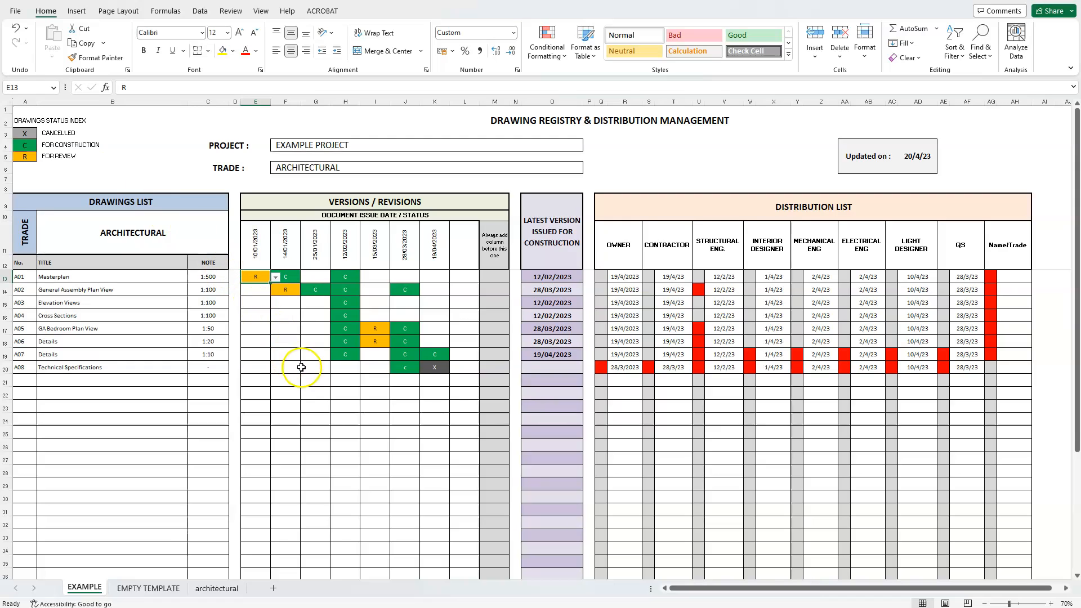
{"action": "mouse_move", "coordinate": [340, 386]}
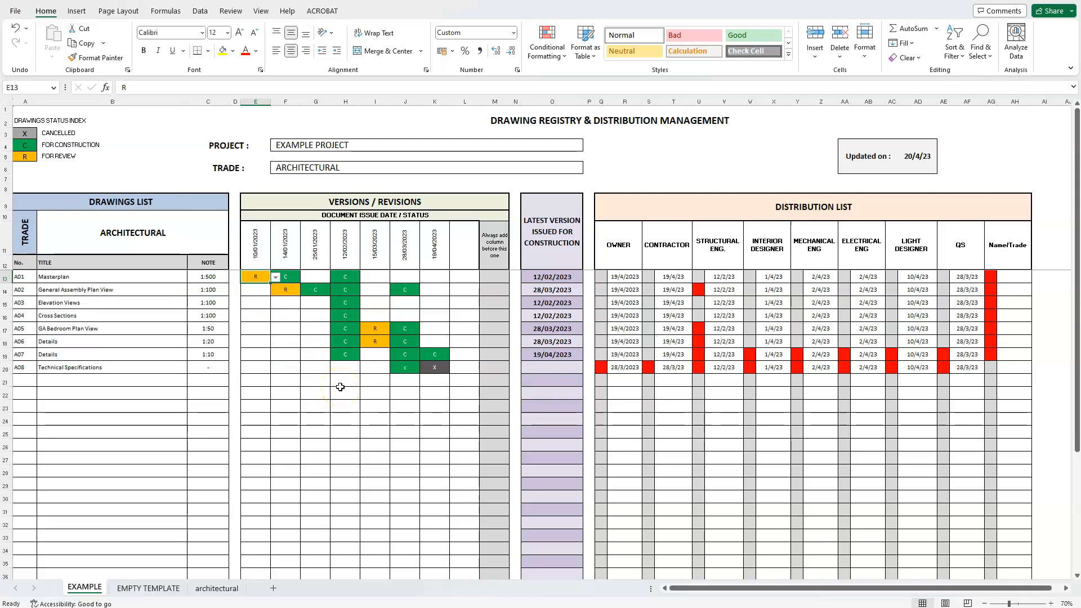
{"action": "mouse_move", "coordinate": [367, 394]}
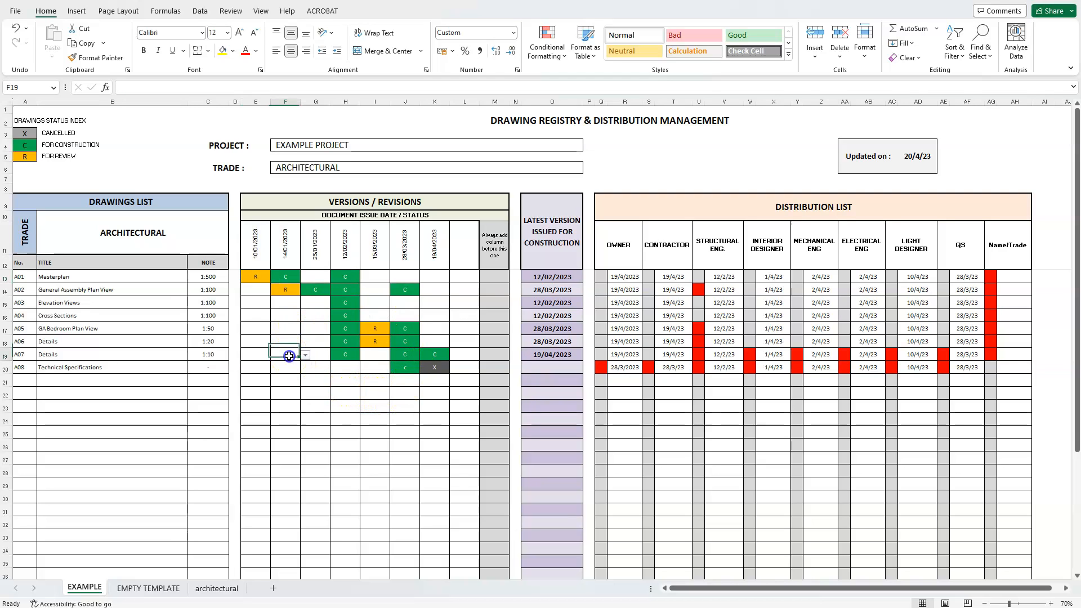
{"action": "mouse_move", "coordinate": [302, 312]}
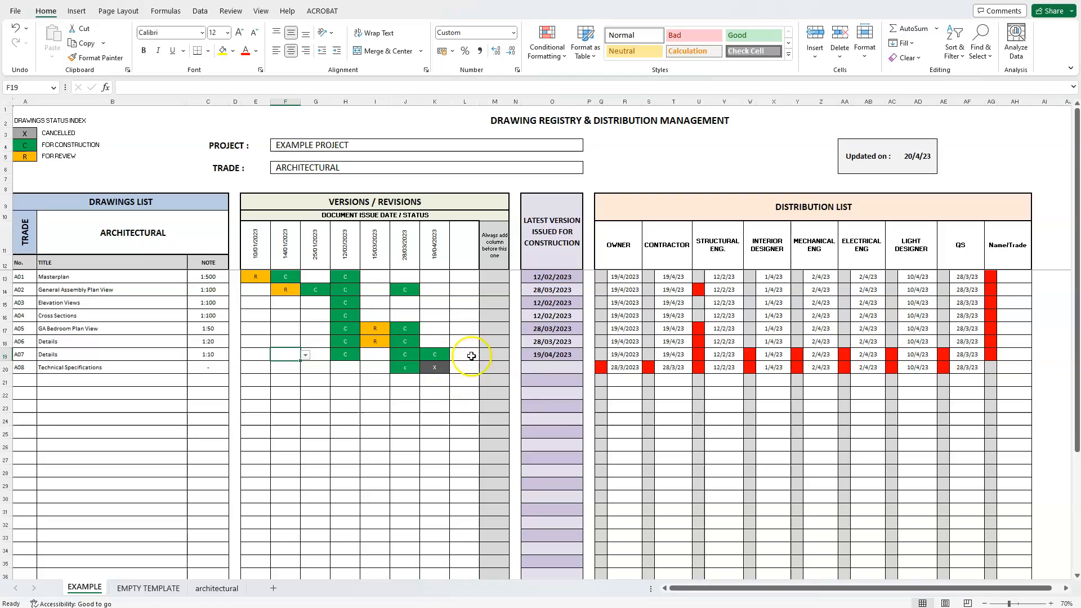
{"action": "mouse_move", "coordinate": [552, 205]}
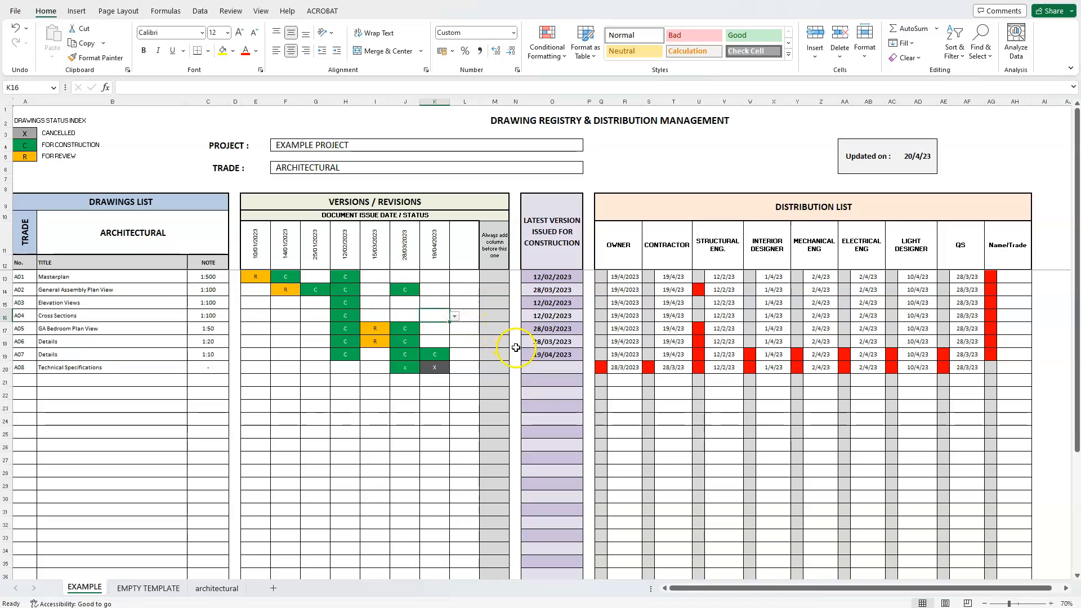
{"action": "mouse_move", "coordinate": [547, 353]}
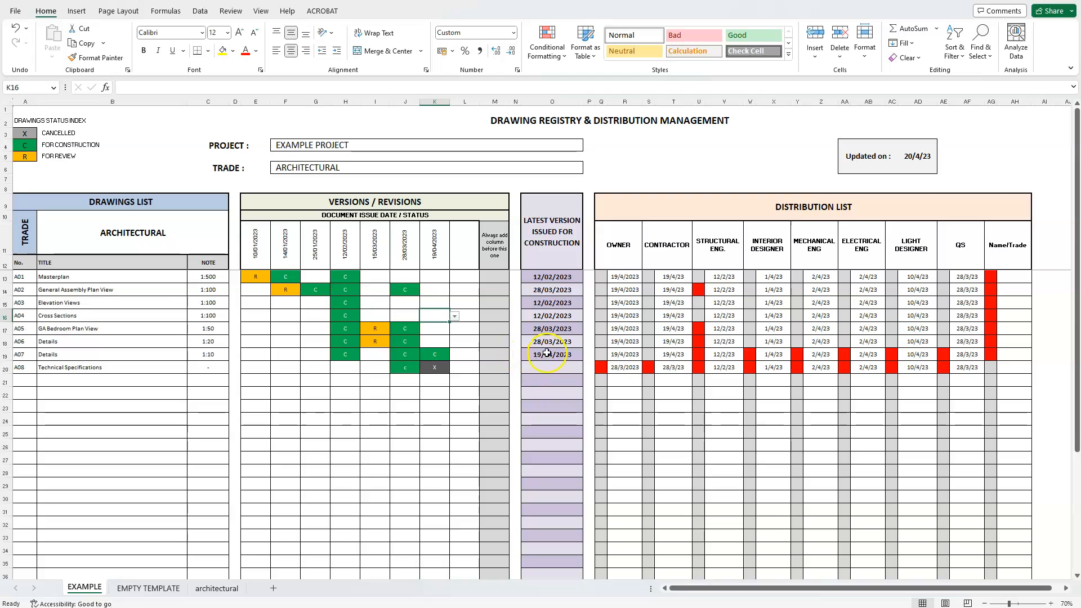
{"action": "mouse_move", "coordinate": [744, 204]}
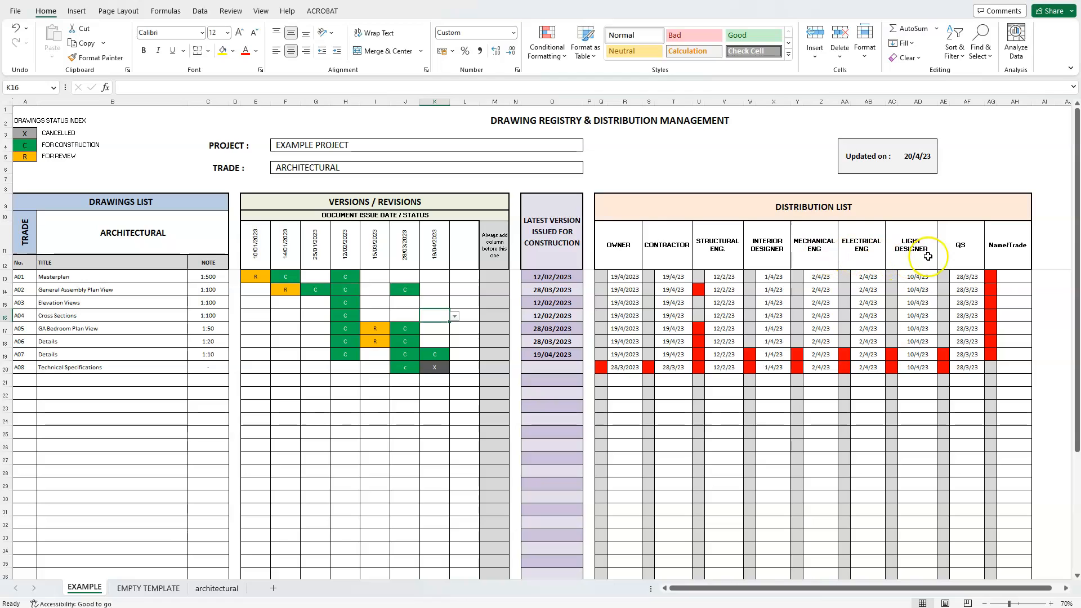
{"action": "mouse_move", "coordinate": [905, 258]}
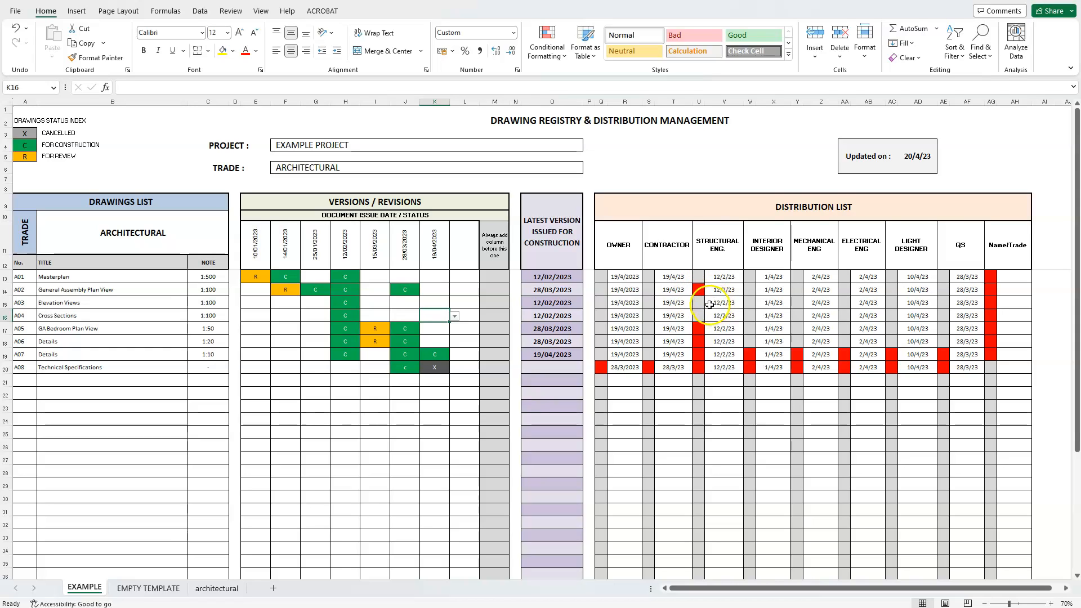
{"action": "left_click", "coordinate": [723, 303]}
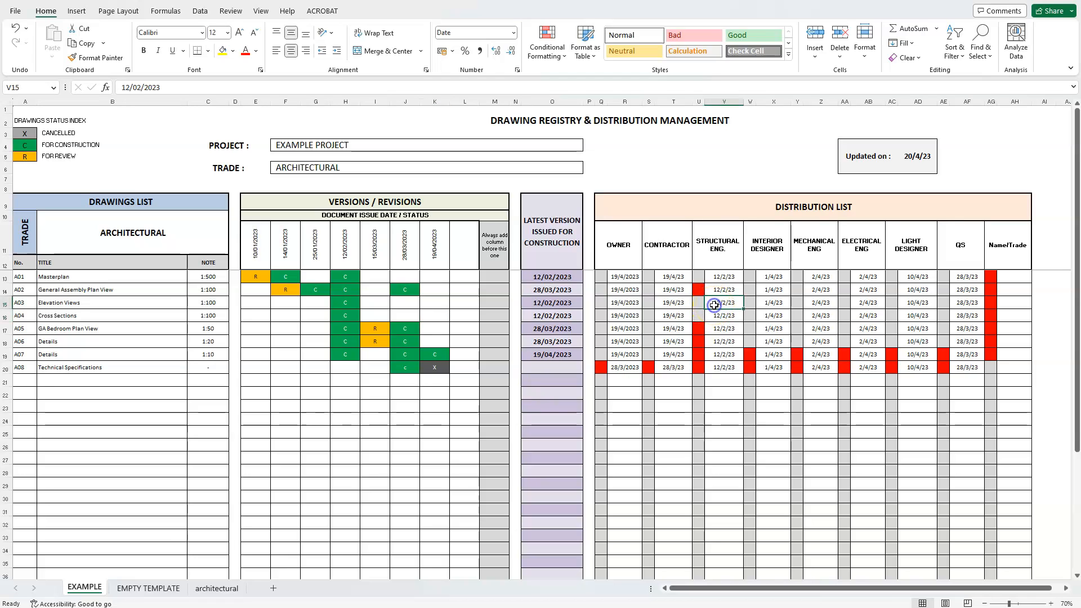
{"action": "type", "text": "10/1/"}
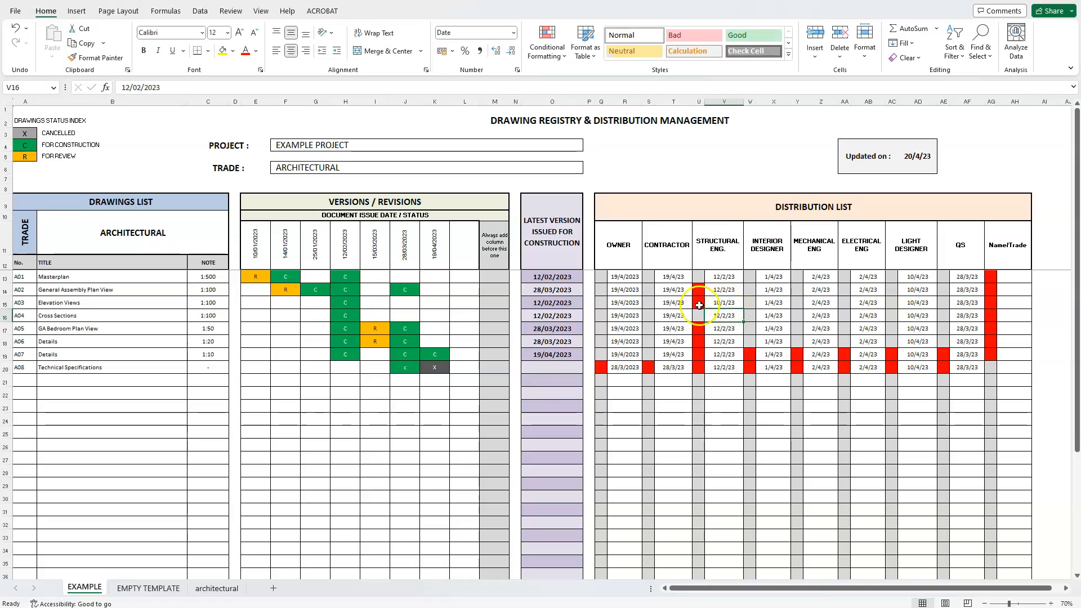
{"action": "left_click", "coordinate": [724, 316]}
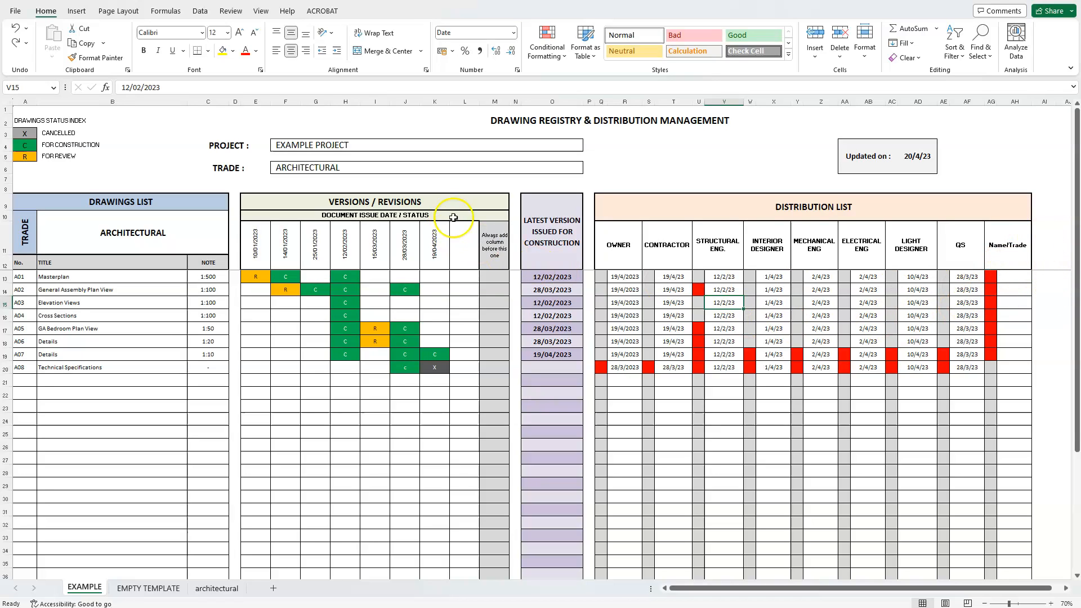
{"action": "mouse_move", "coordinate": [456, 324]}
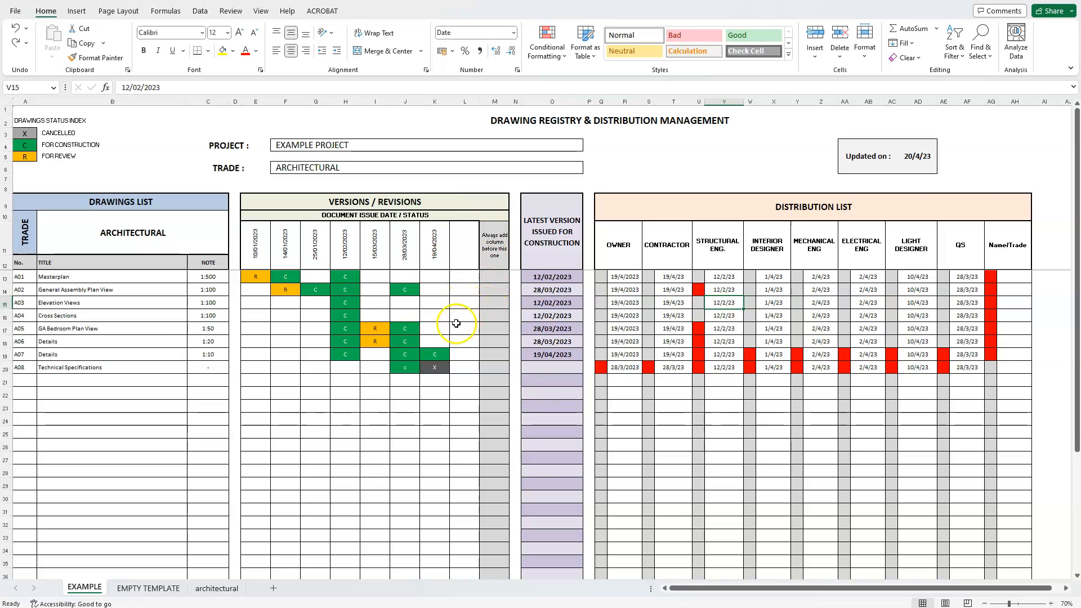
{"action": "scroll", "scroll_direction": "down", "scroll_amount": 3}
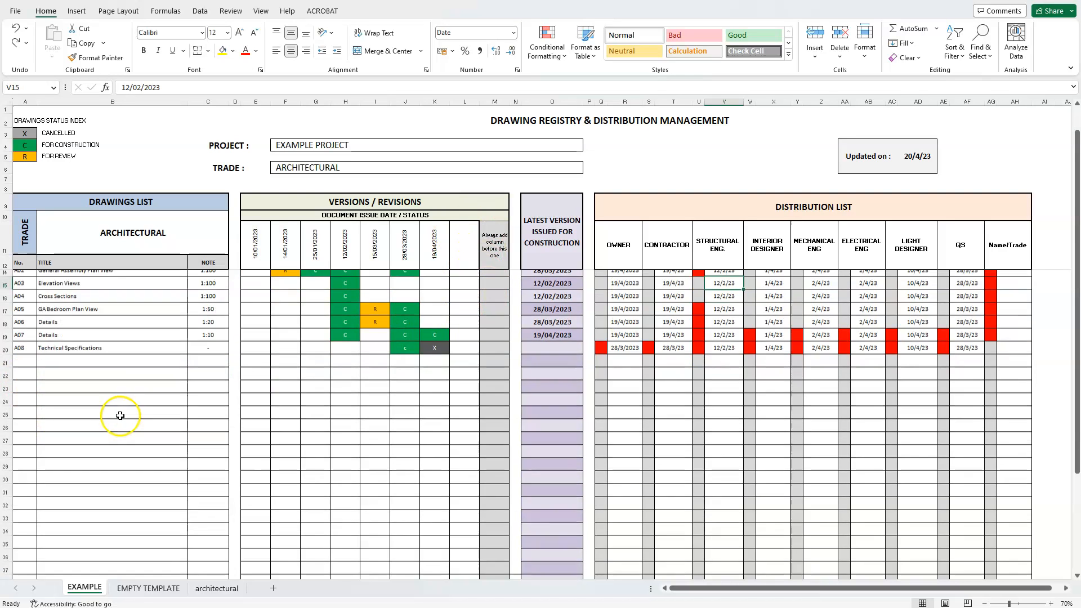